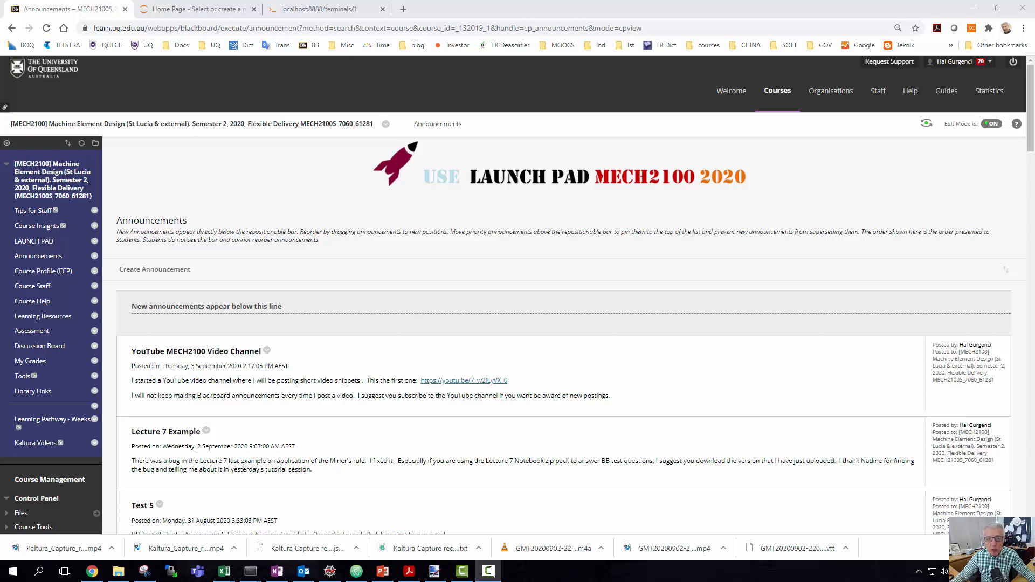
mouse_move(146, 125)
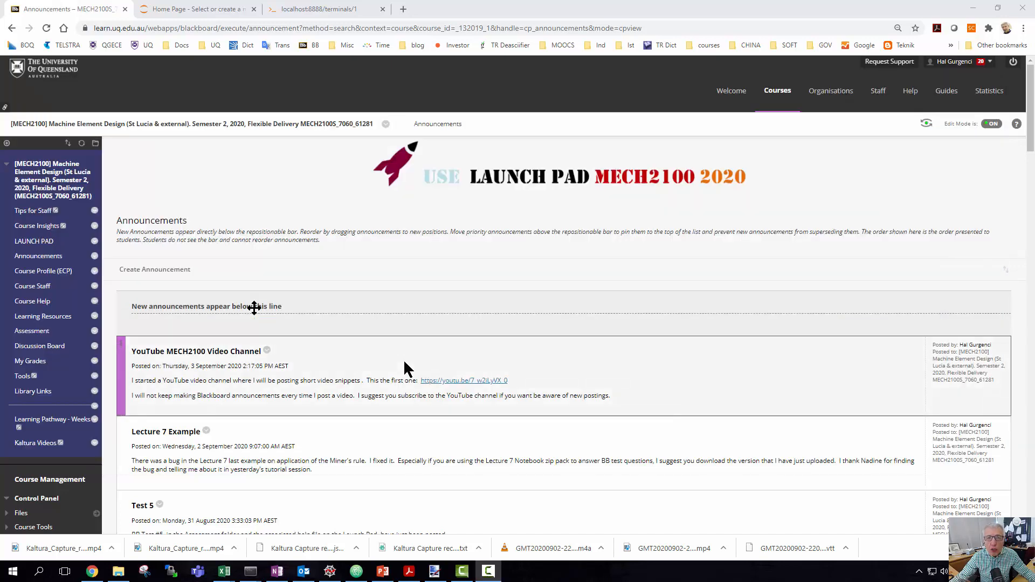
mouse_move(228, 380)
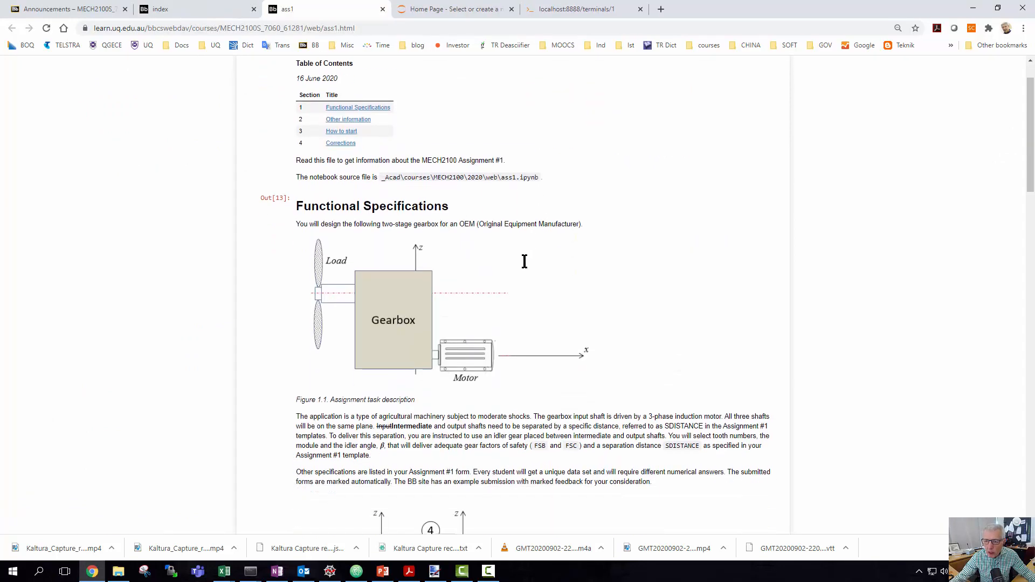
Step: Scroll the Assignment #1 page to the two-stage gearbox idler figure with the shaft separation distance
scroll(down, 3)
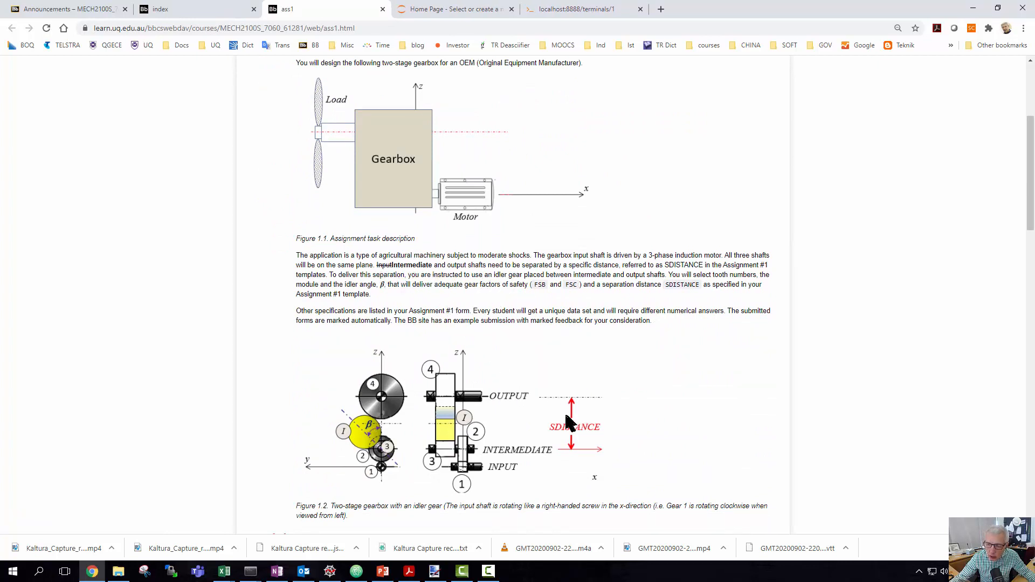
mouse_move(508, 455)
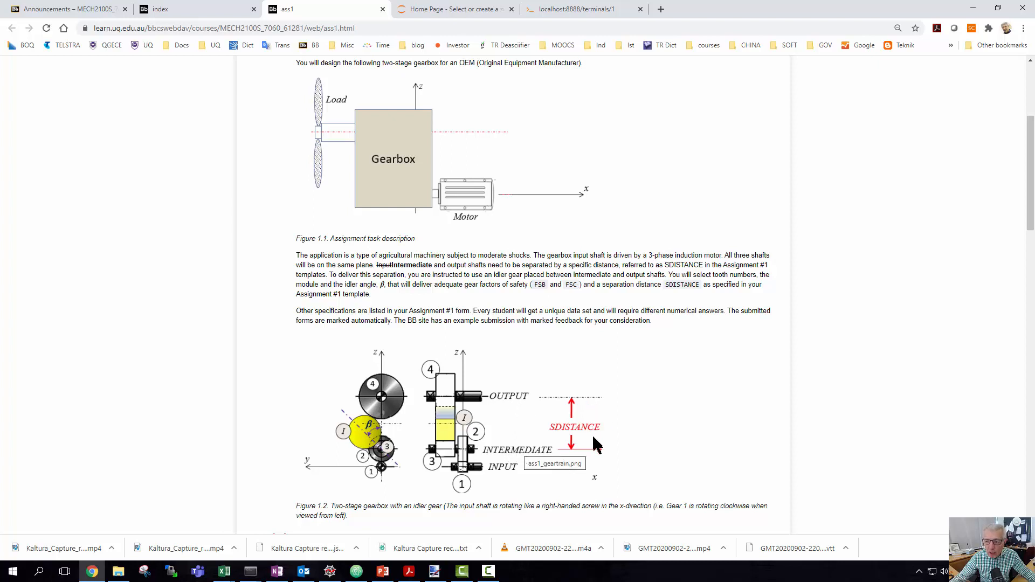
mouse_move(501, 472)
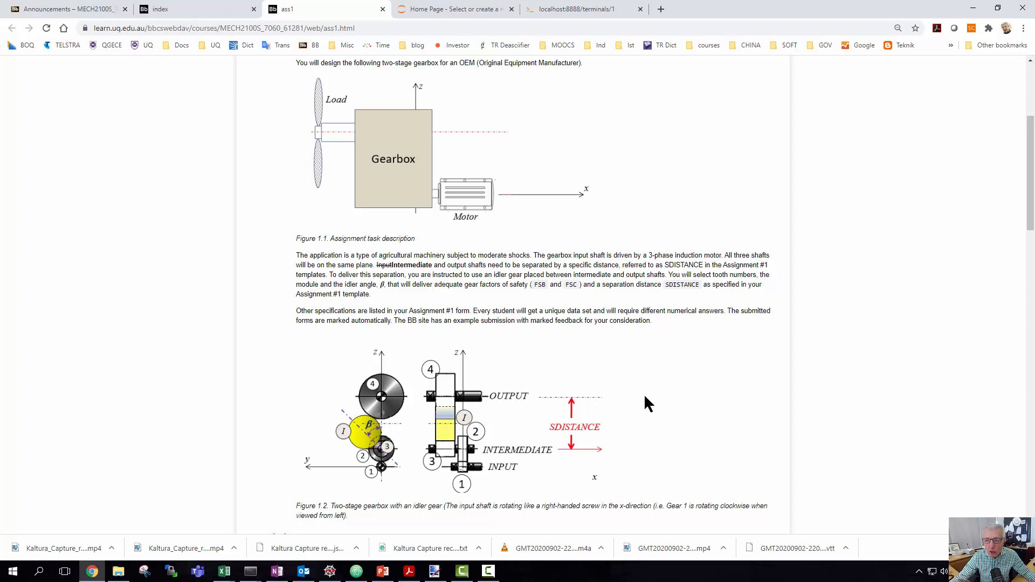
mouse_move(584, 416)
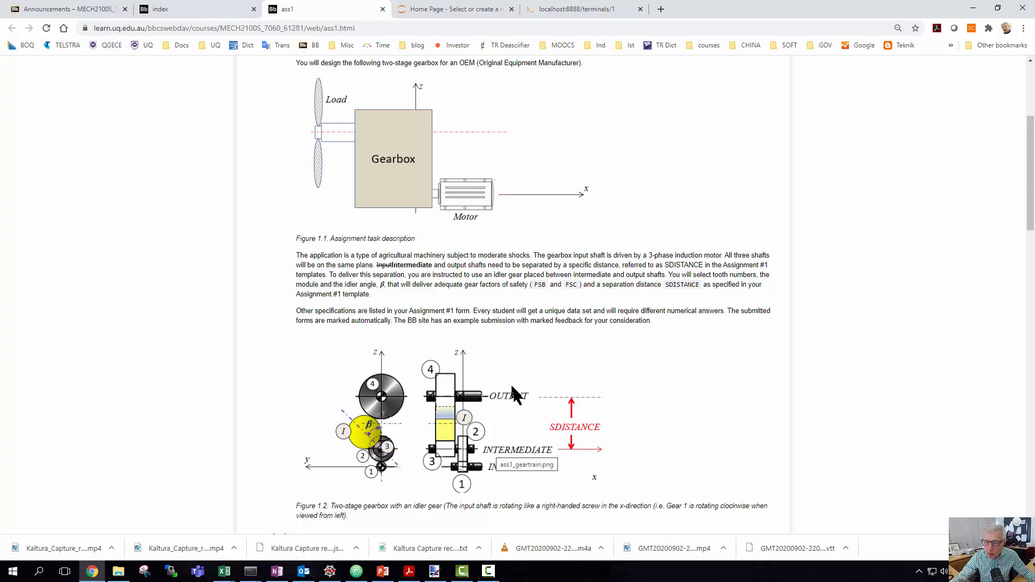
mouse_move(534, 464)
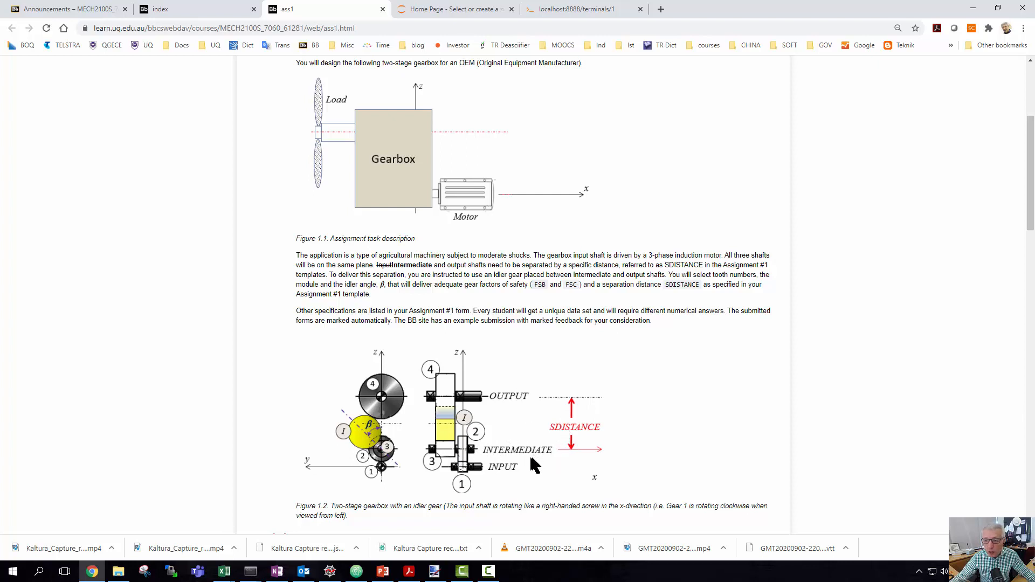
mouse_move(423, 287)
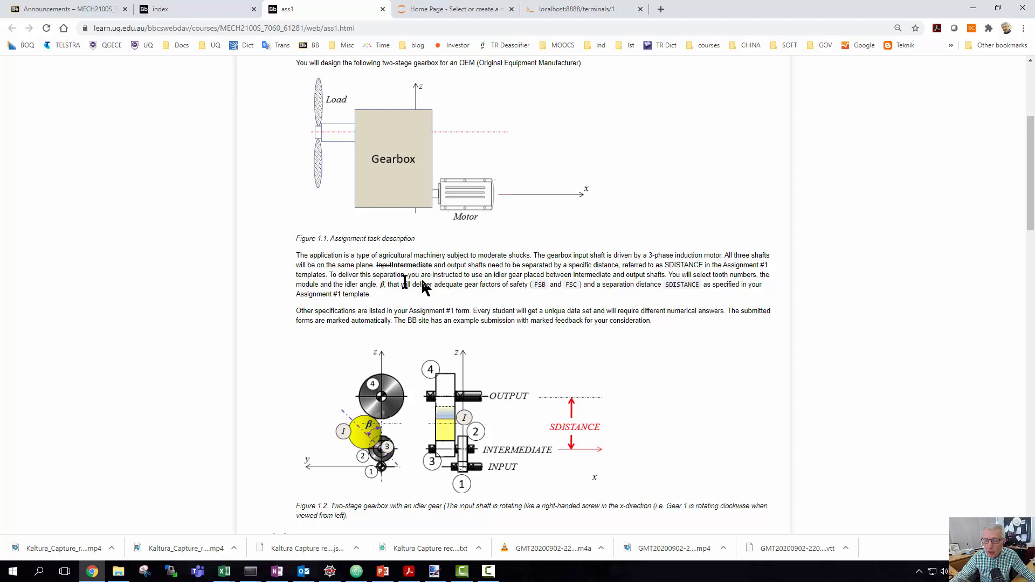
mouse_move(550, 341)
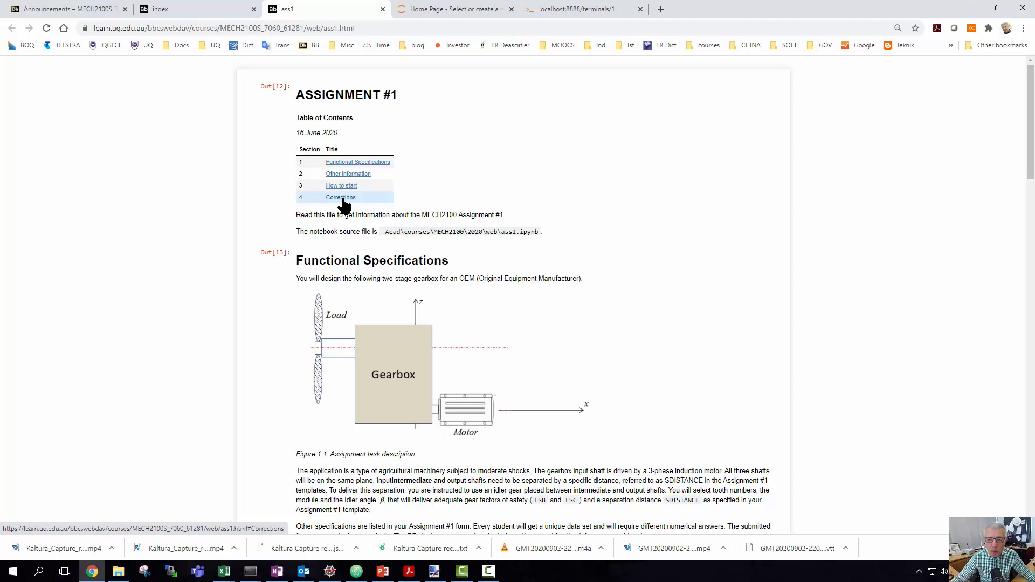
Step: Jump to the Corrections section with the SDISTANCE definition and beta typo fix
click(340, 196)
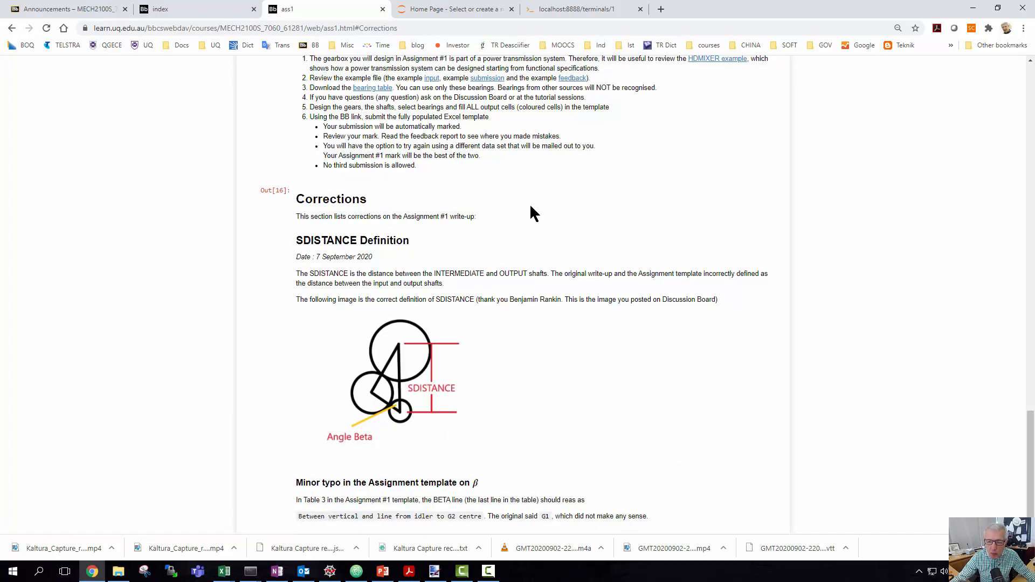
mouse_move(454, 265)
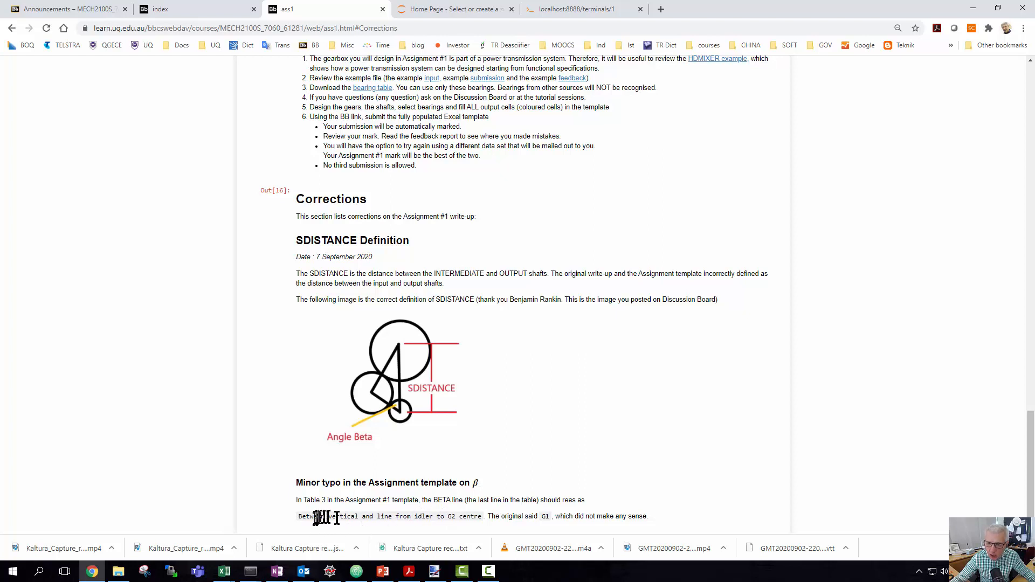
mouse_move(410, 532)
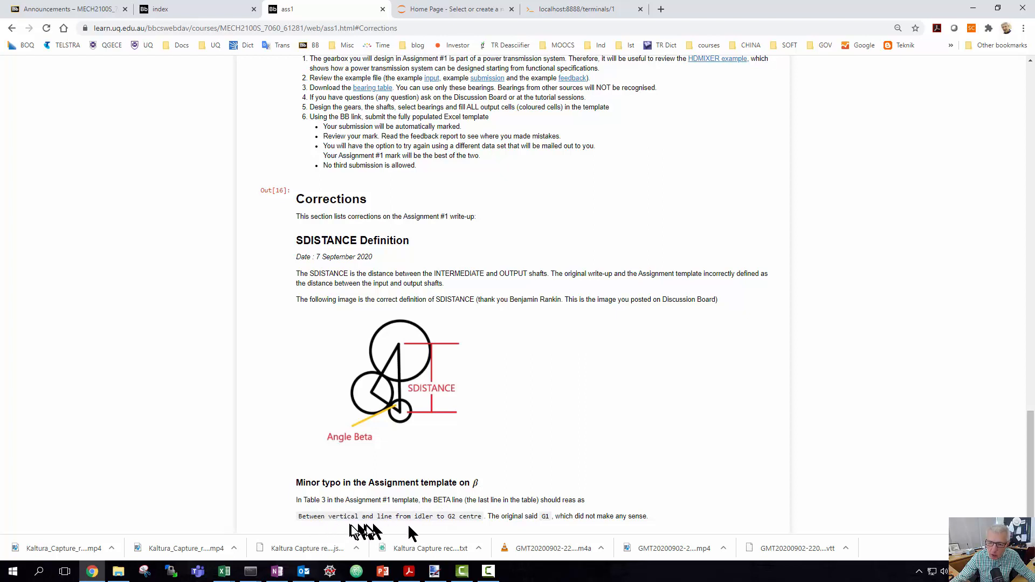
mouse_move(632, 441)
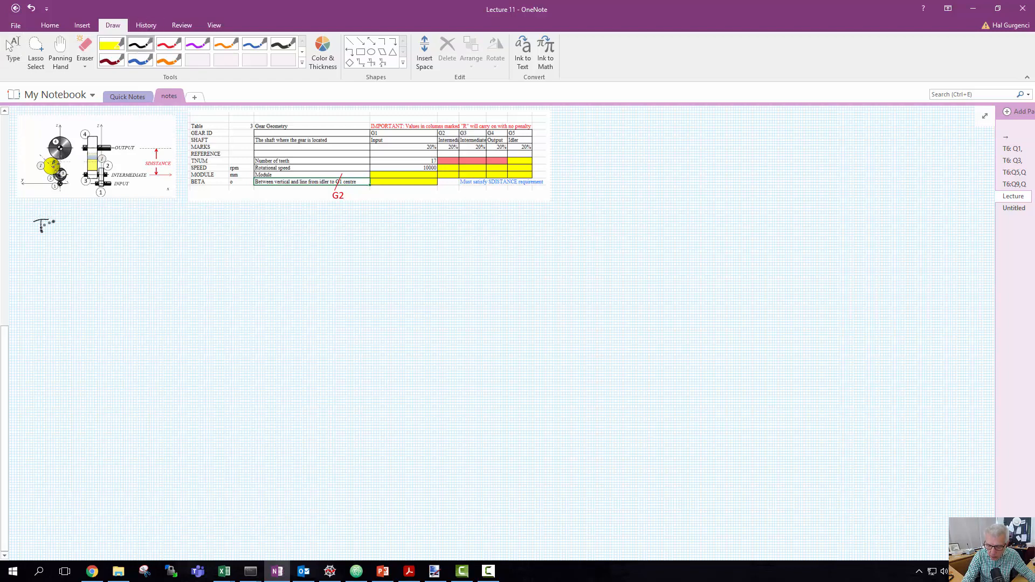
Step: Handwrite "TNUM →" with the black pen below the gear table on the Lecture 11 page
drag(36, 224, 66, 225)
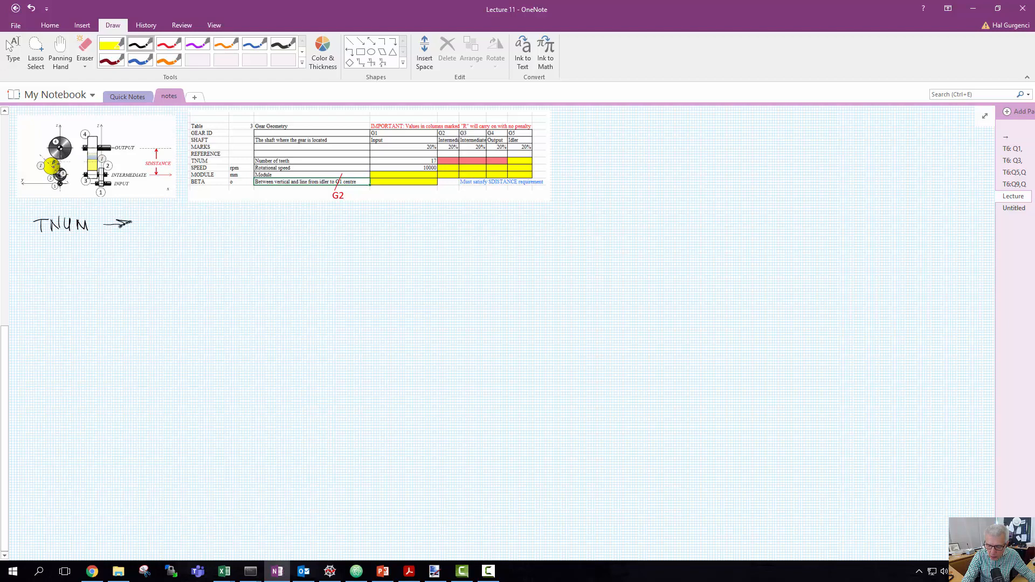
click(122, 215)
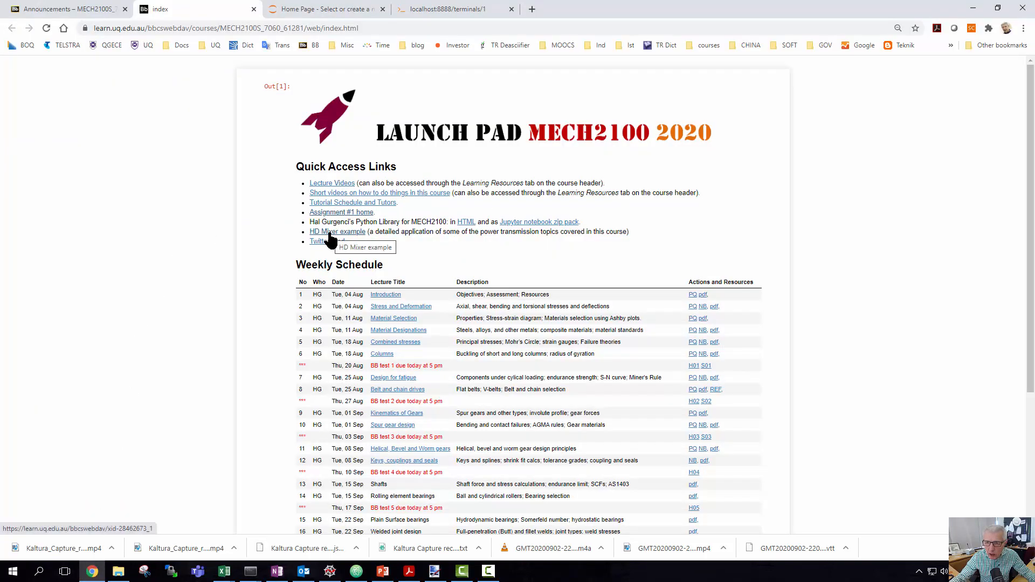
Step: Open the HD Mixer worked example, dismiss its alert, and jump to the Spur Gears section
click(337, 232)
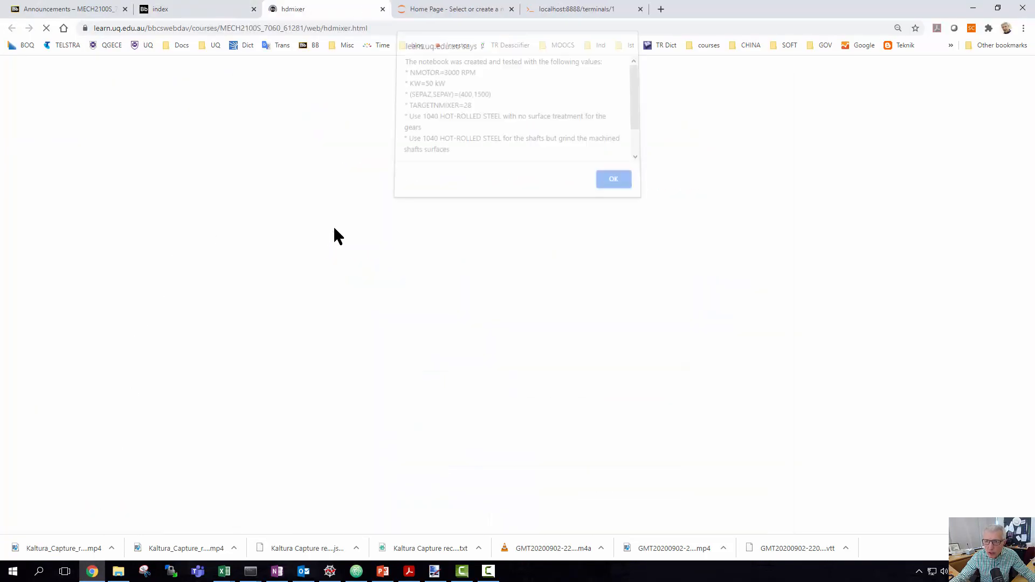
click(612, 179)
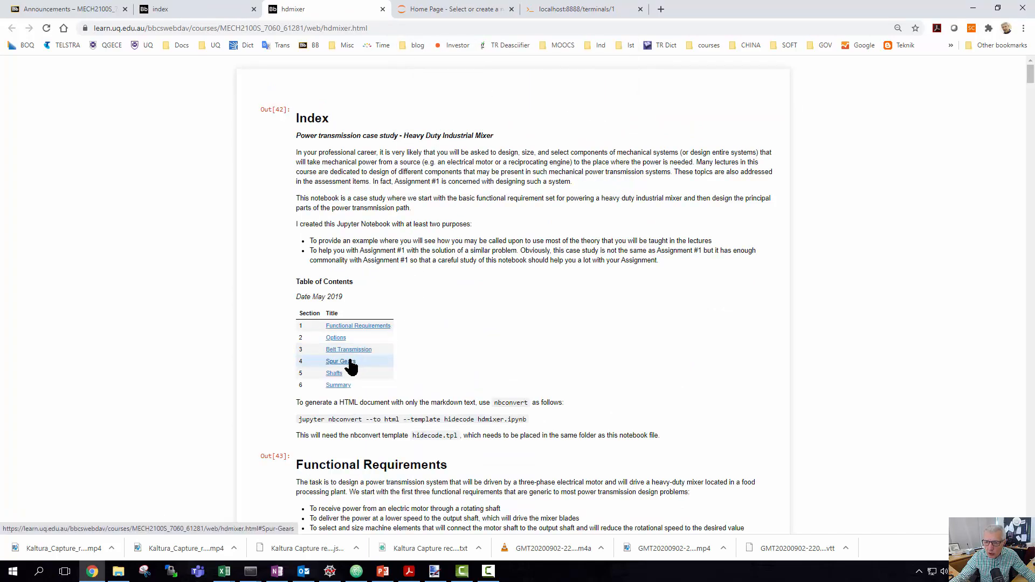
click(339, 361)
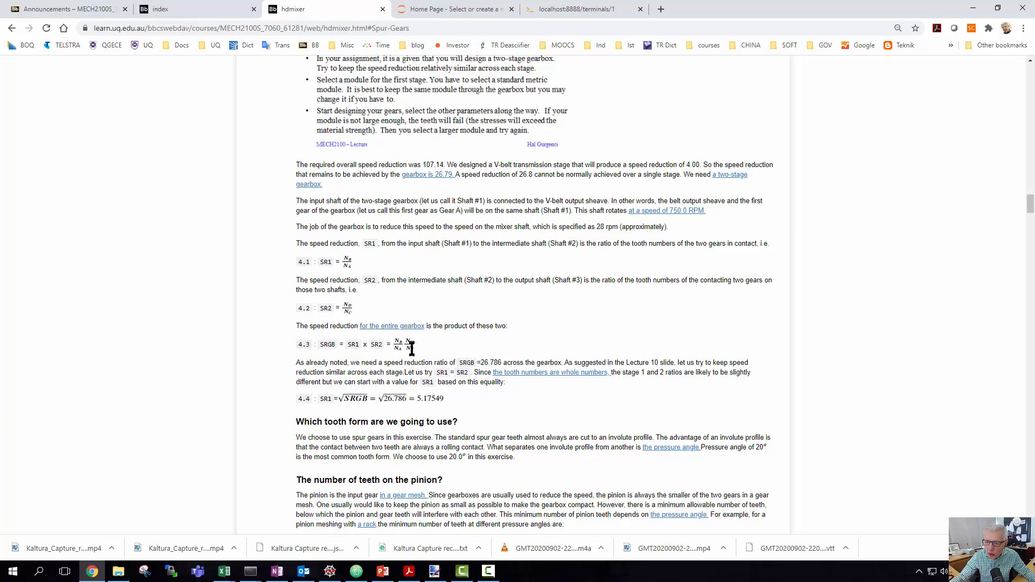
mouse_move(484, 229)
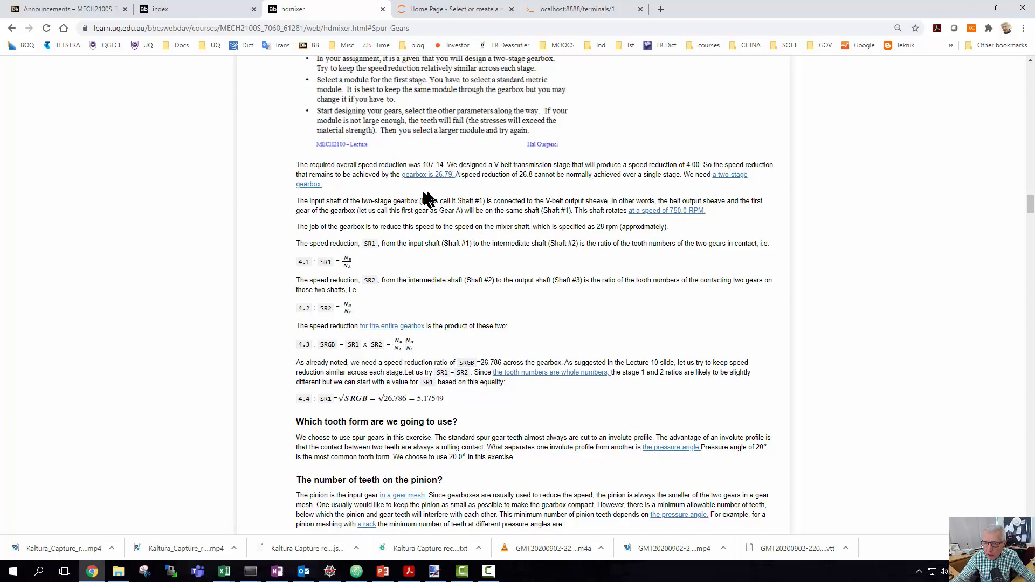
mouse_move(434, 188)
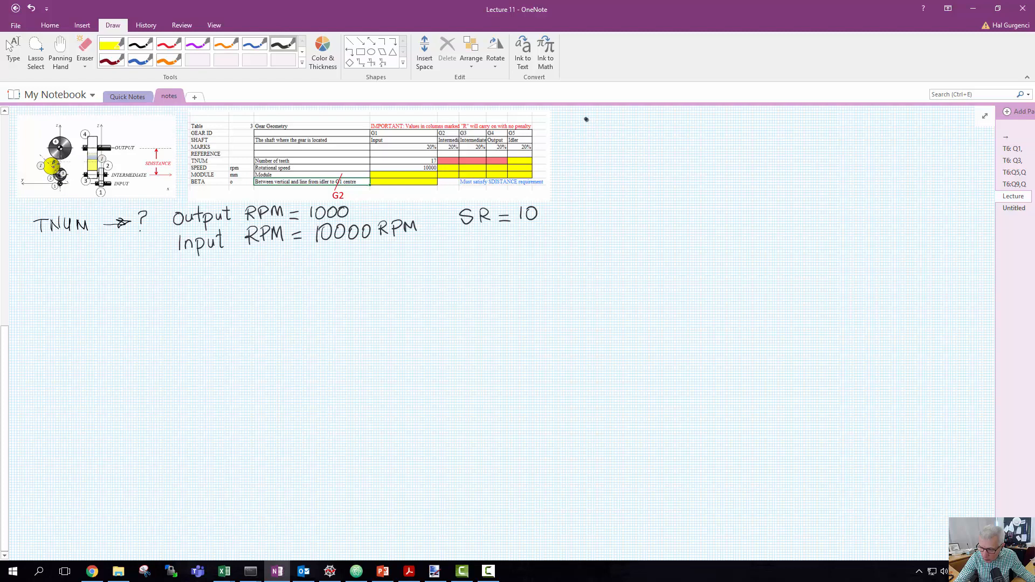
Step: Handwrite the tooth counts G1 = 17 through G3 = 17 to the right of the gear table
drag(578, 125, 598, 131)
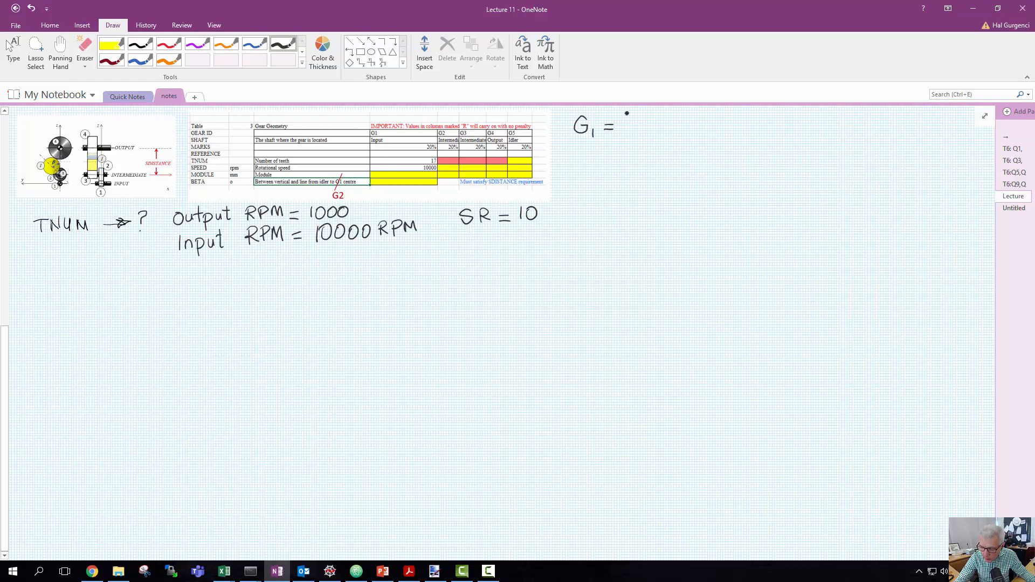
drag(624, 122, 644, 122)
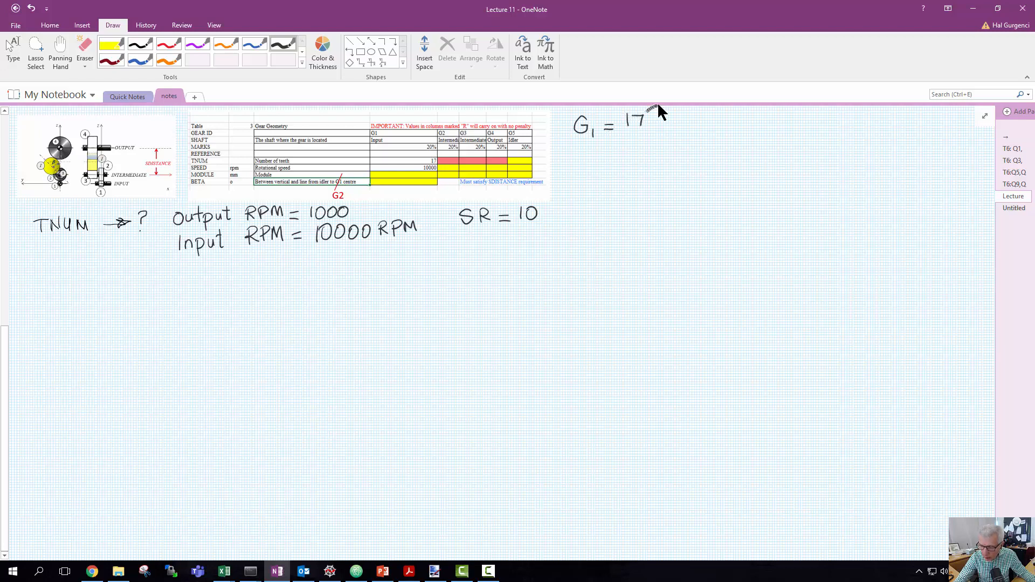
mouse_move(628, 125)
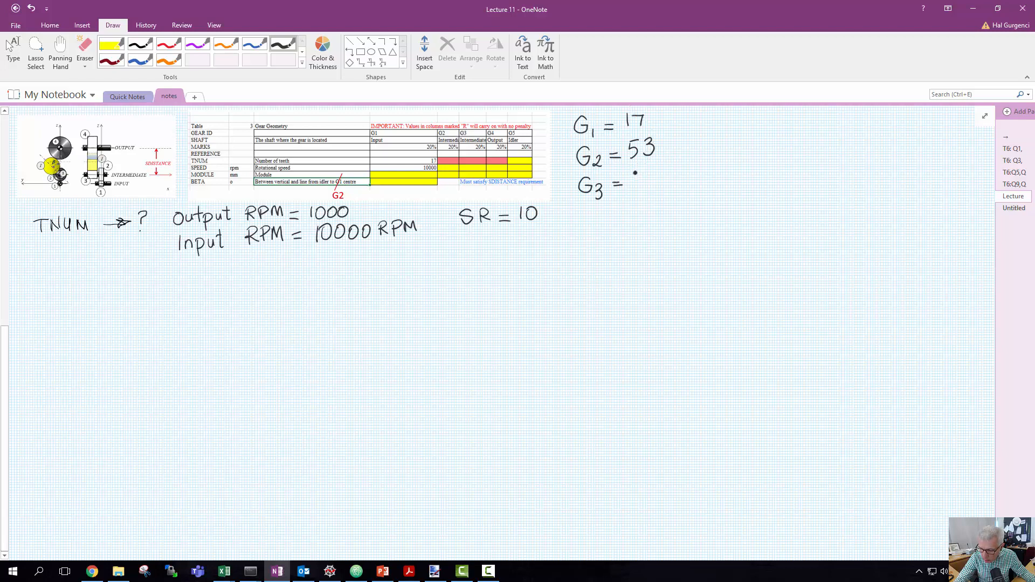
text(17)
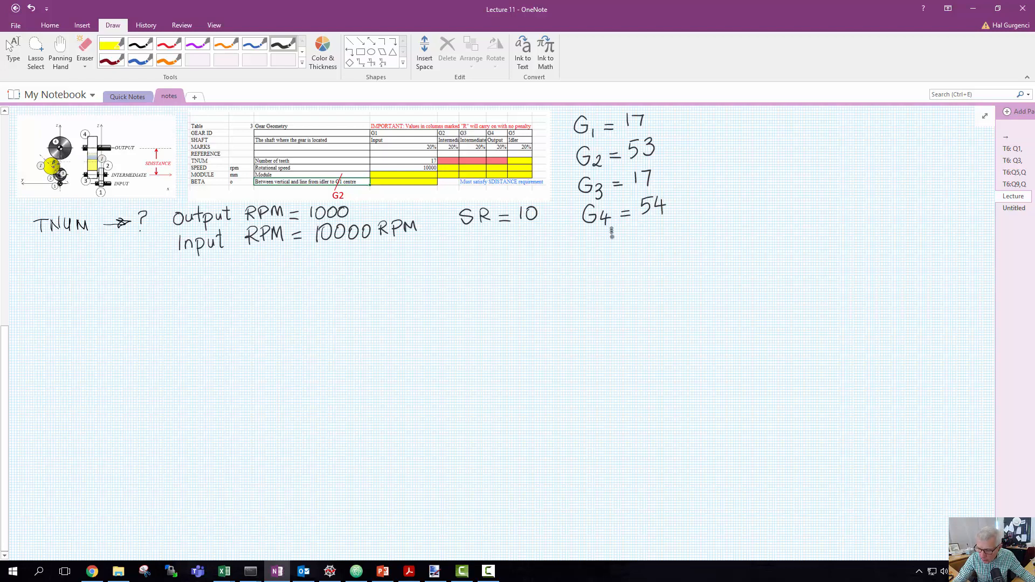
Step: Add the final entry G5 = ? below G4 in the tooth-count list
drag(591, 238, 601, 248)
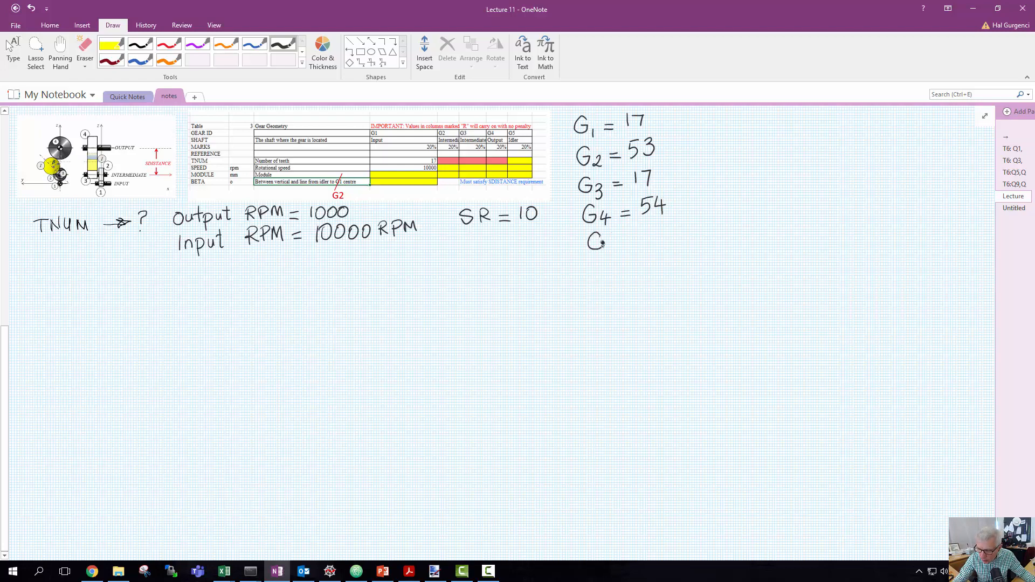
text(5)
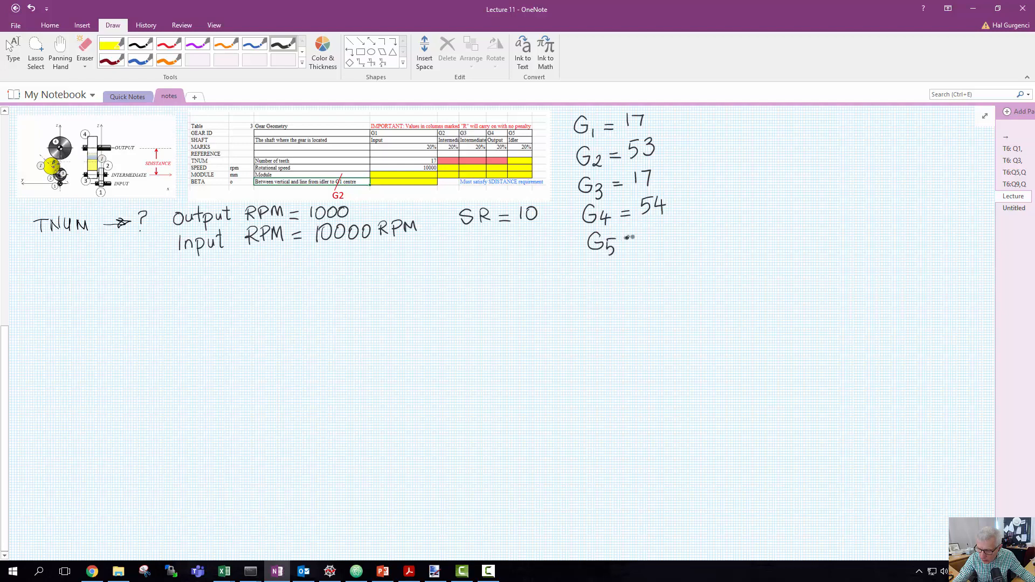
text(= ?)
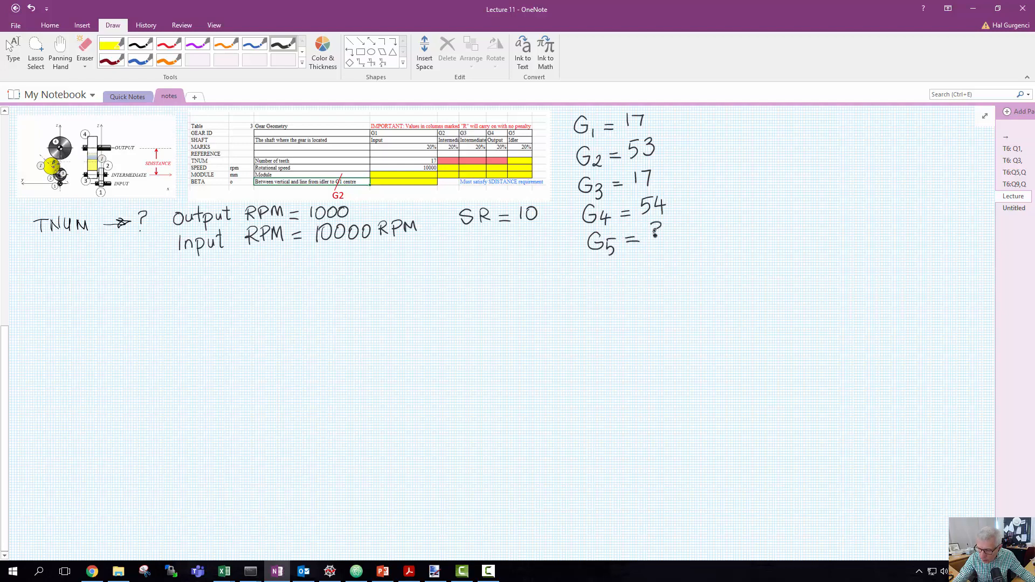
click(644, 243)
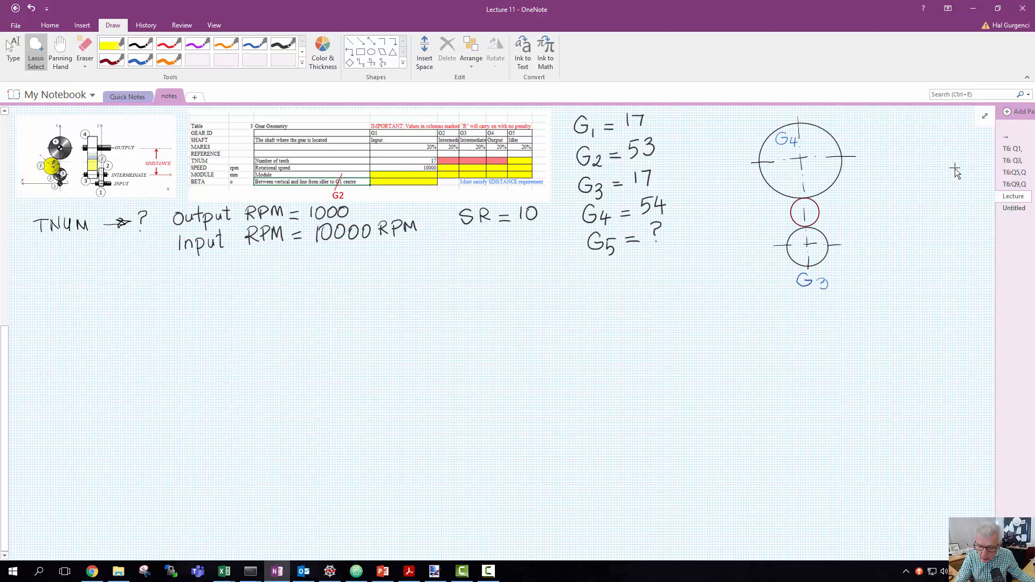
mouse_move(248, 23)
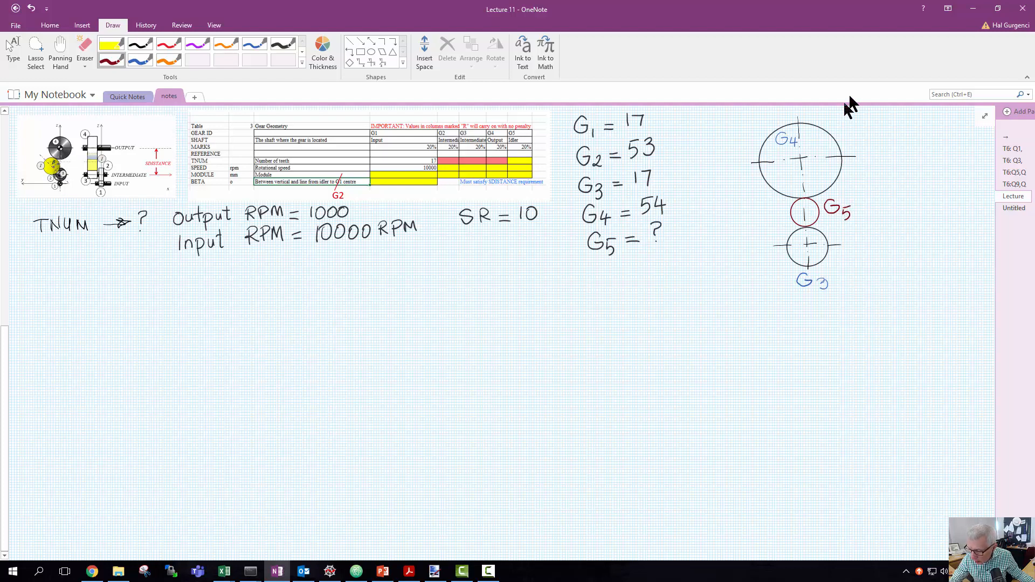
mouse_move(898, 96)
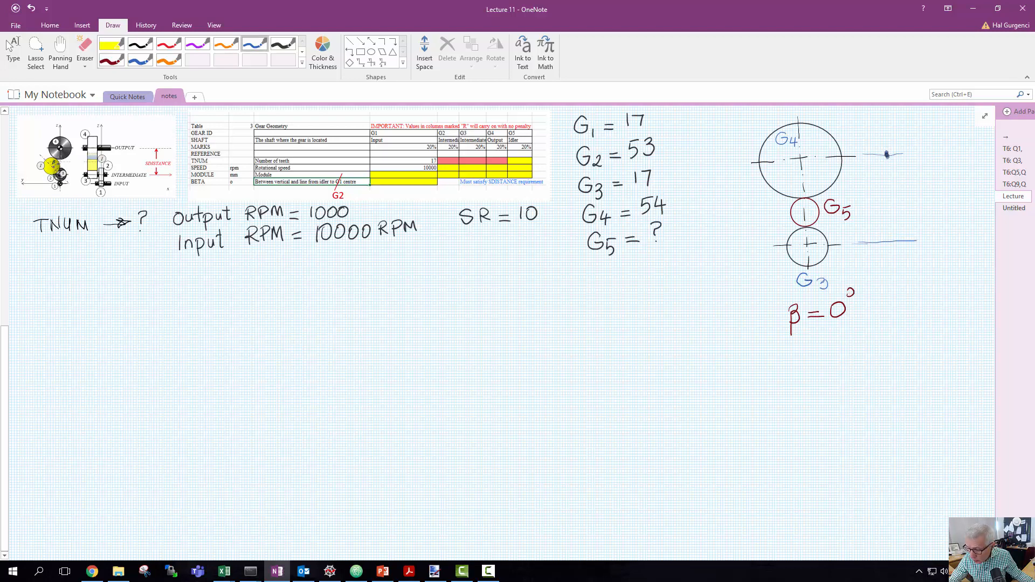
Step: Draw the dimension arrow between the G4 and G3 centres and label it SDISTANCE
drag(887, 155, 892, 241)
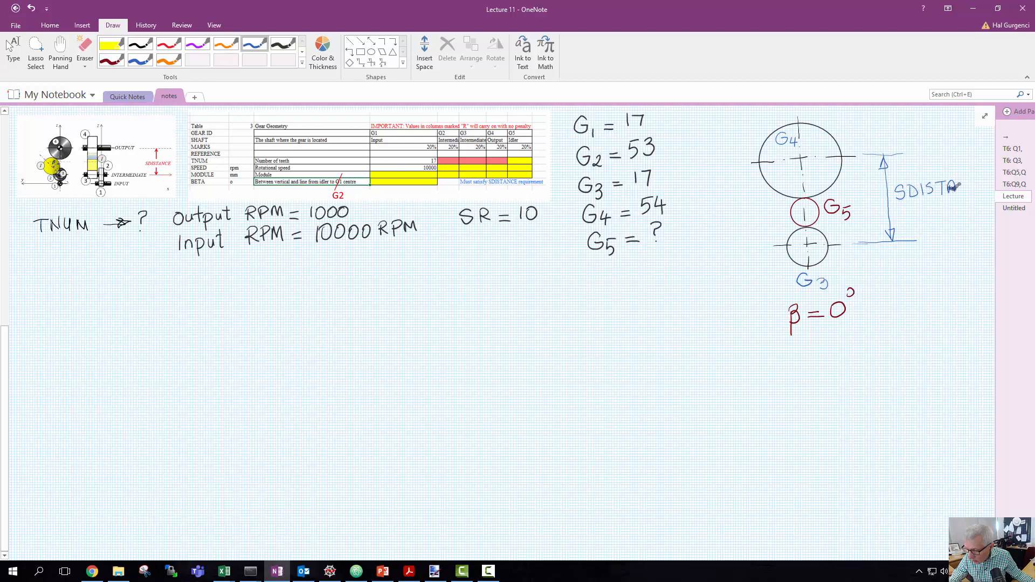
drag(951, 188, 984, 184)
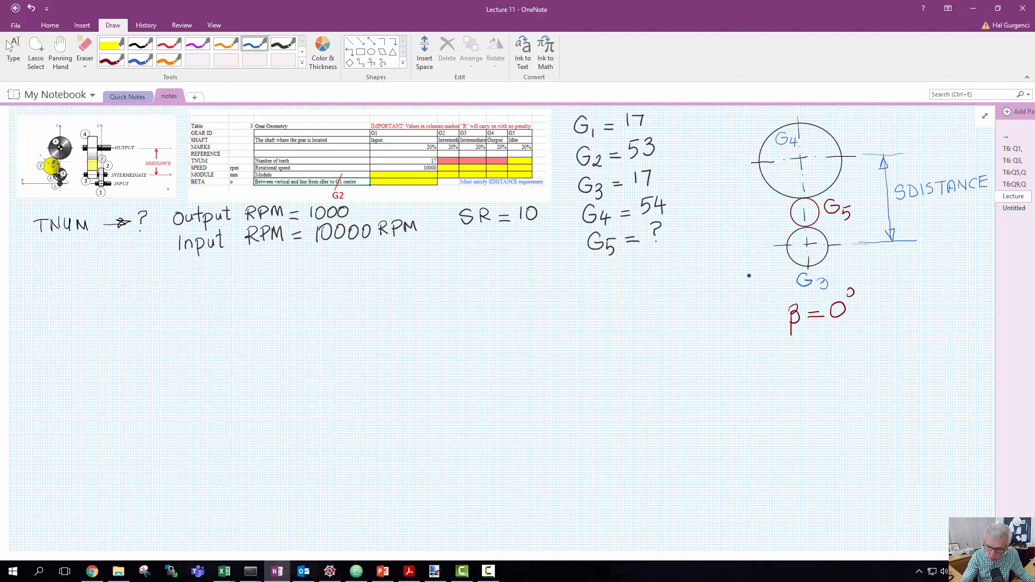
Step: Write m = 1 with diameters D1 = 17 mm, D2 = 53 mm, D3 = 17, D4 = 54 beside the sketch
text(m = 1 → D1 = 17 mm, D2 = 53 mm, D3 = 17, D4 = 54)
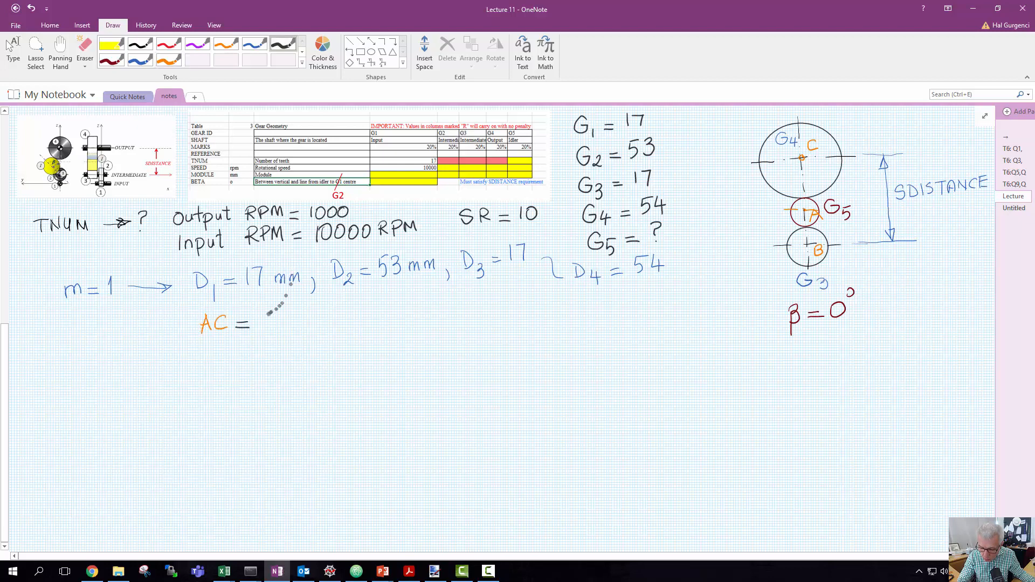
text(m)
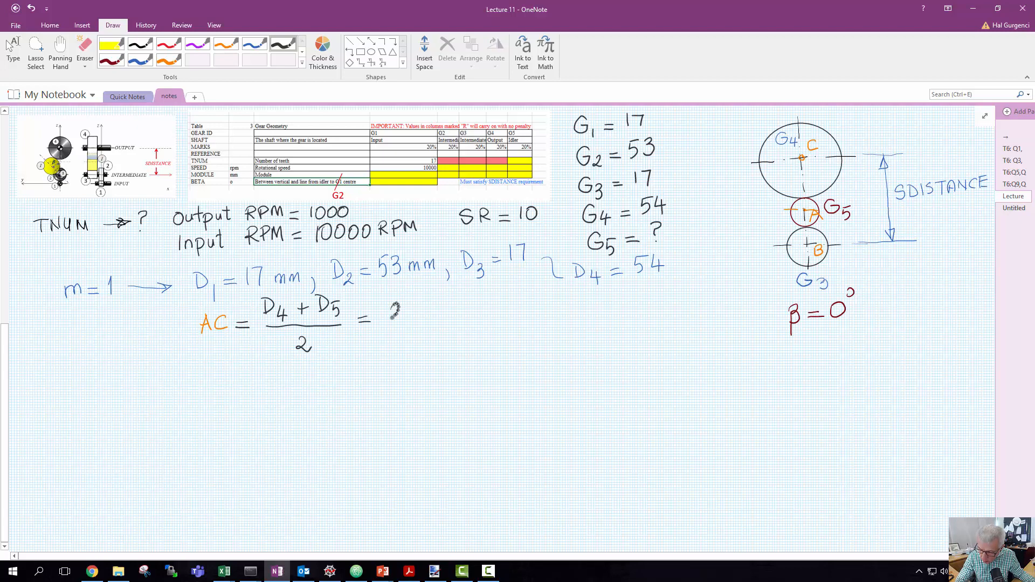
Step: Write AC = 27 + D5/2 and AB, then brace them as summing to AC + AB
drag(389, 311, 430, 314)
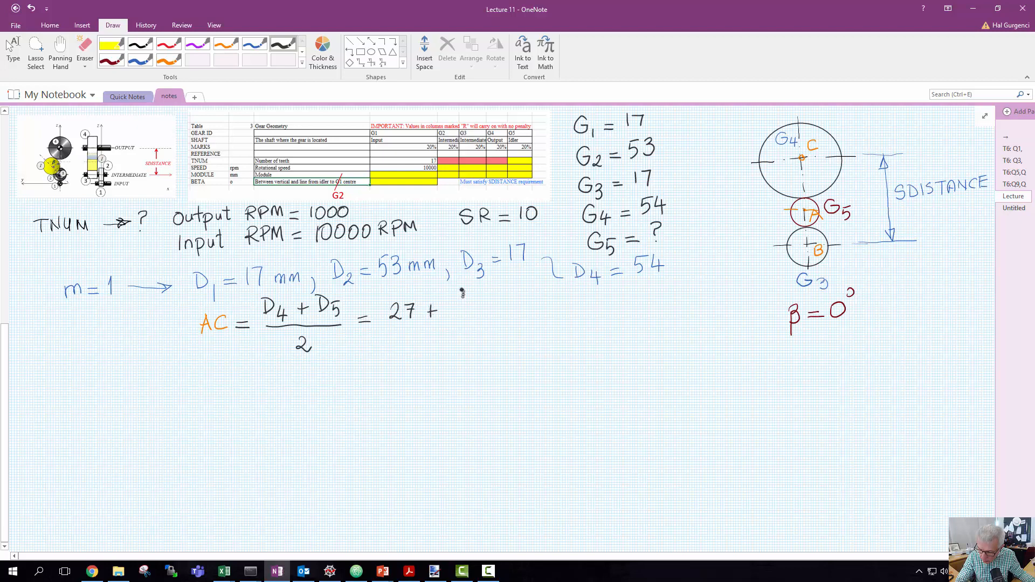
click(465, 301)
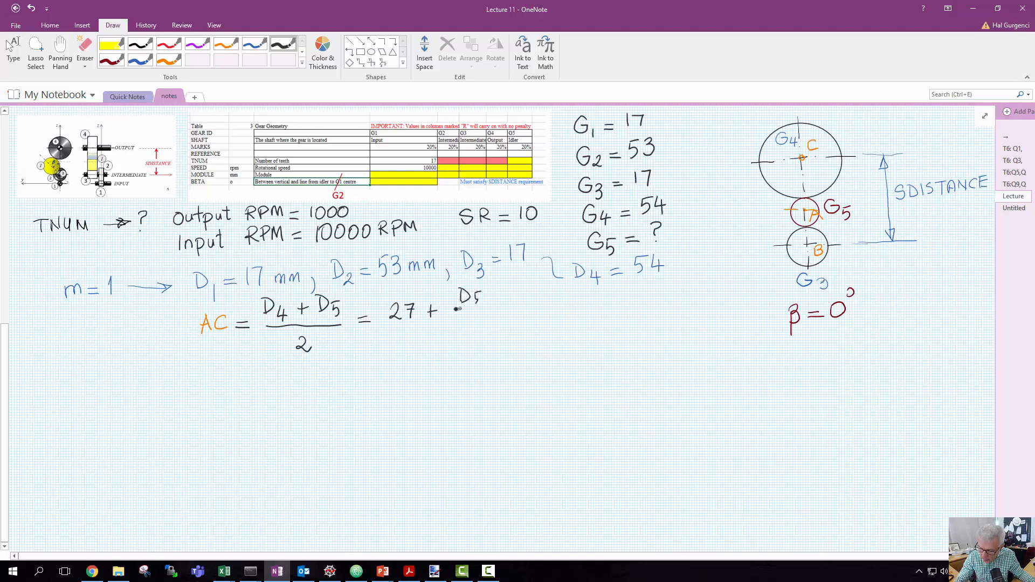
drag(463, 301, 472, 324)
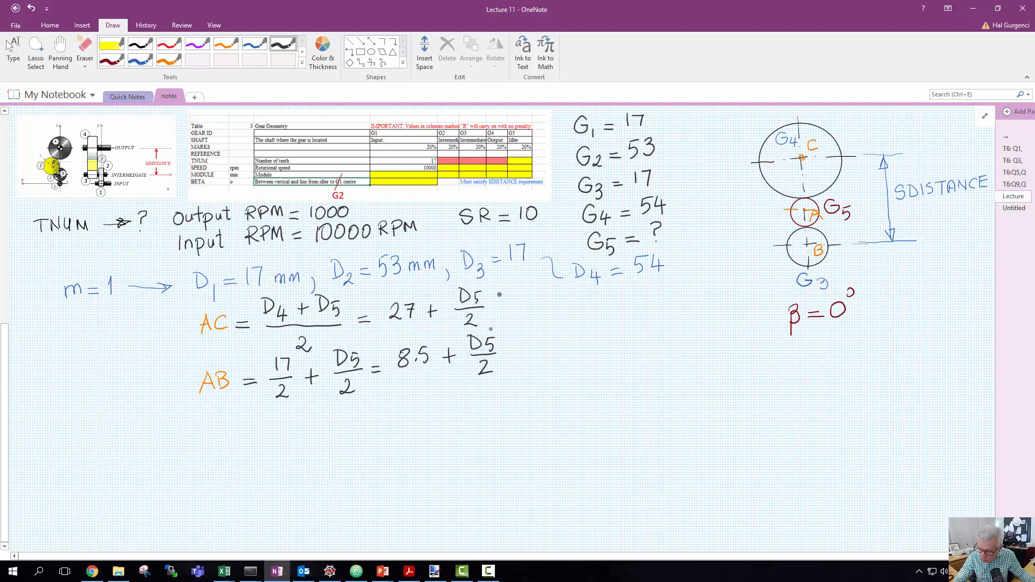
drag(519, 297, 516, 360)
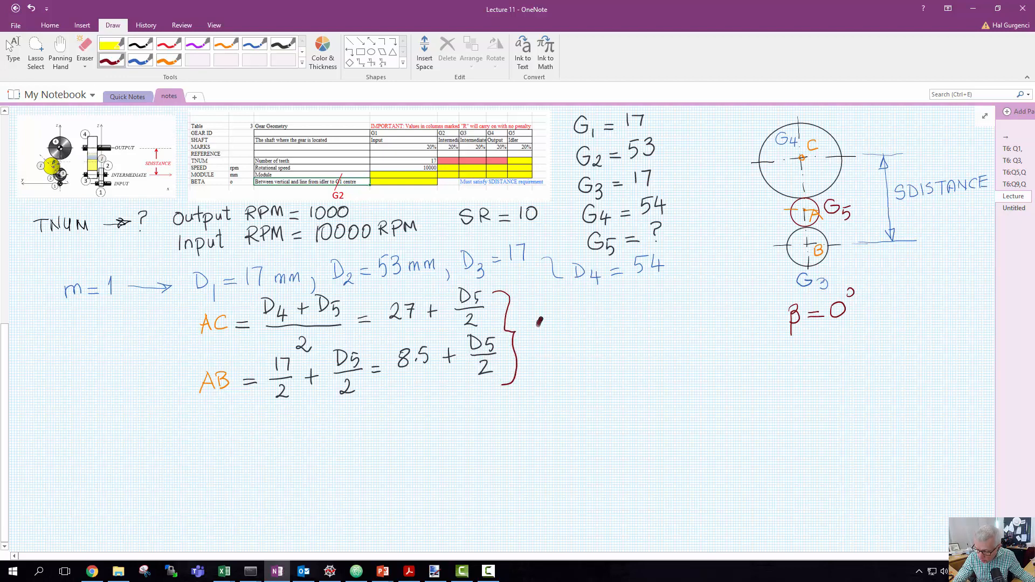
click(554, 324)
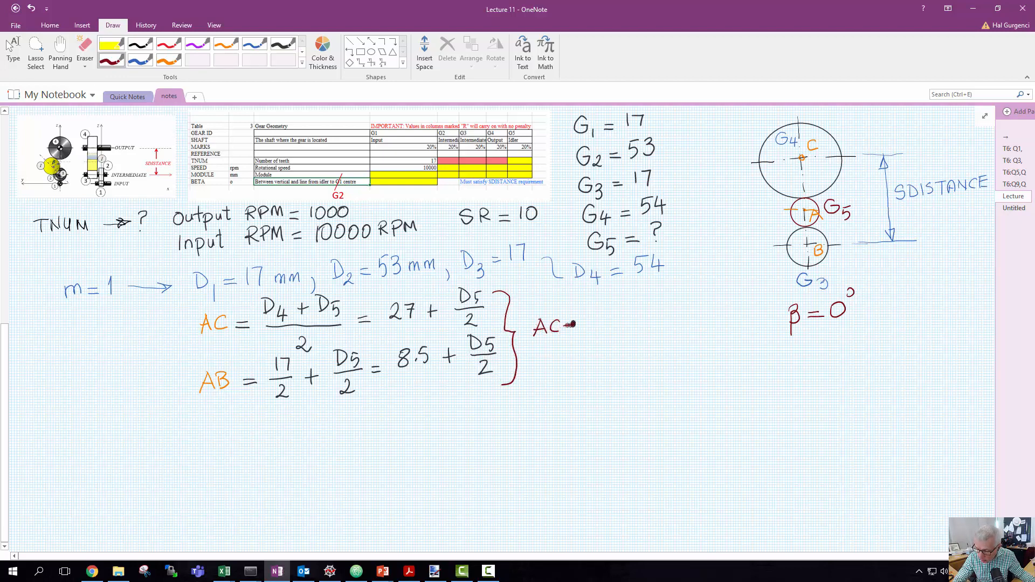
drag(575, 324, 591, 324)
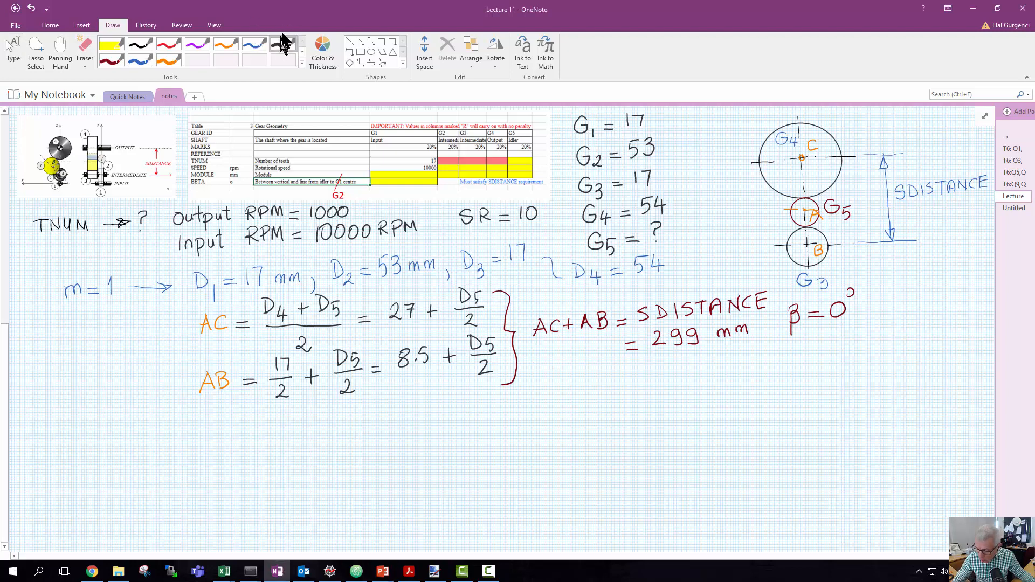
Step: Write the summed equation 27 + 8.5 + D5 = 299 and solve D5 = 263.5 mm
drag(544, 386, 706, 380)
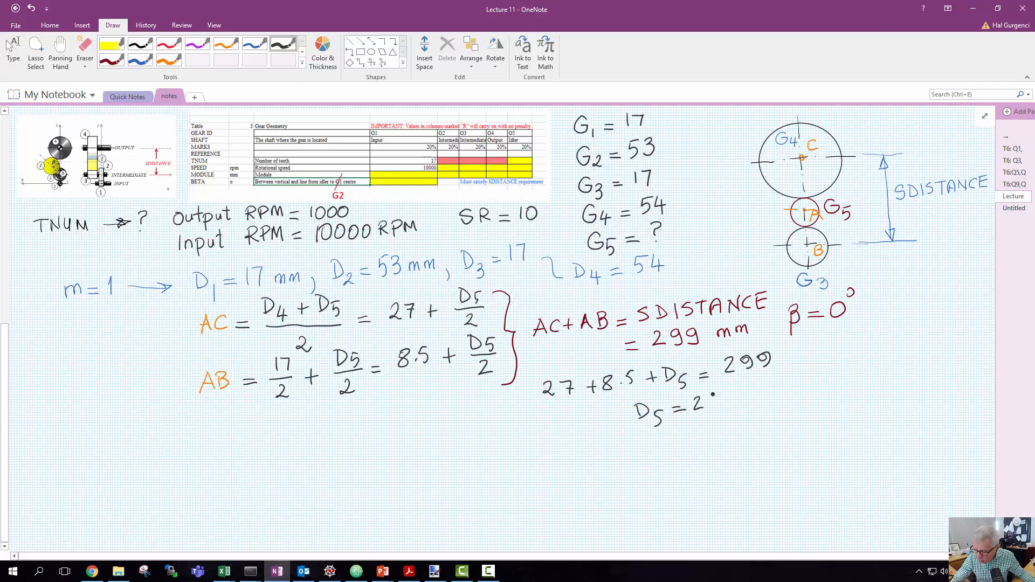
text(63.5 mm)
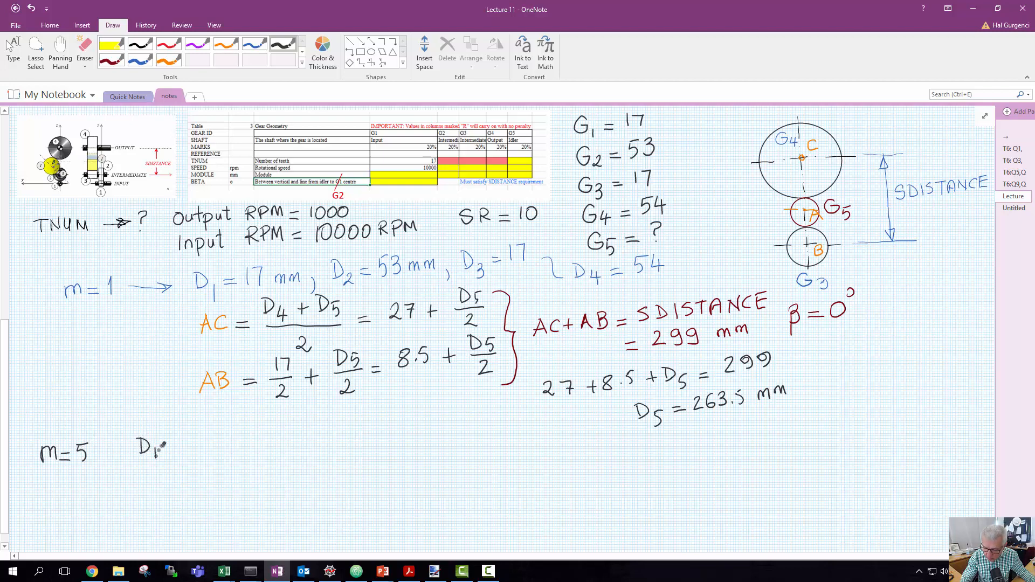
Step: Write the m = 5 diameters D1 = 85, D2 = 265, D3 = 85, D4 = 270
text(= 85)
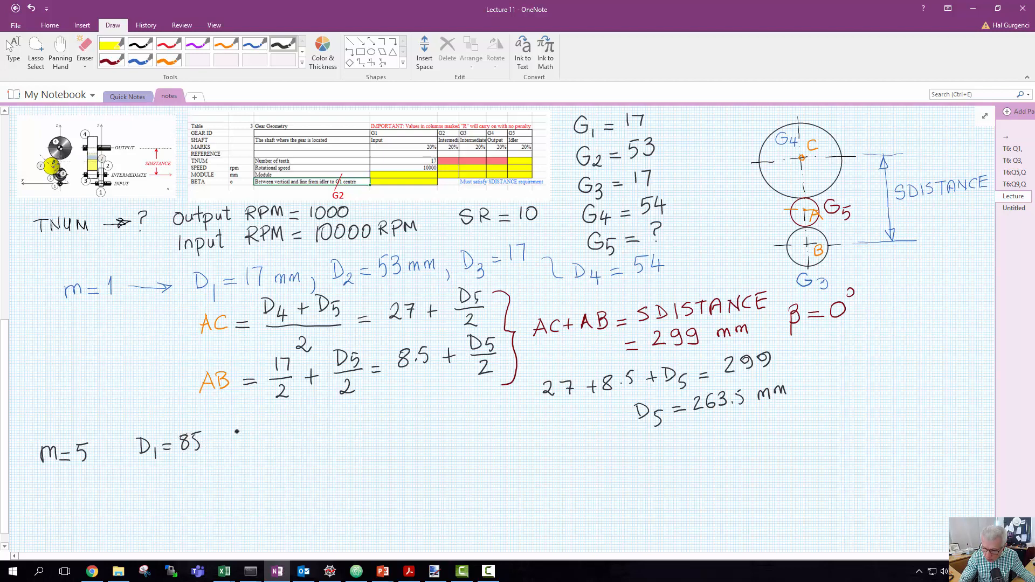
text(D2)
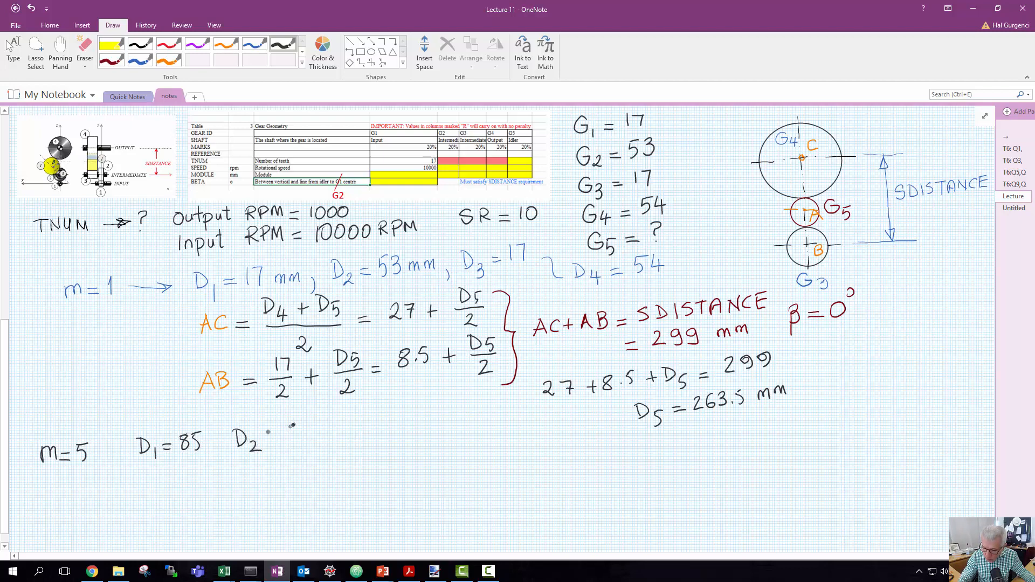
text(=265 D3=85 D4)
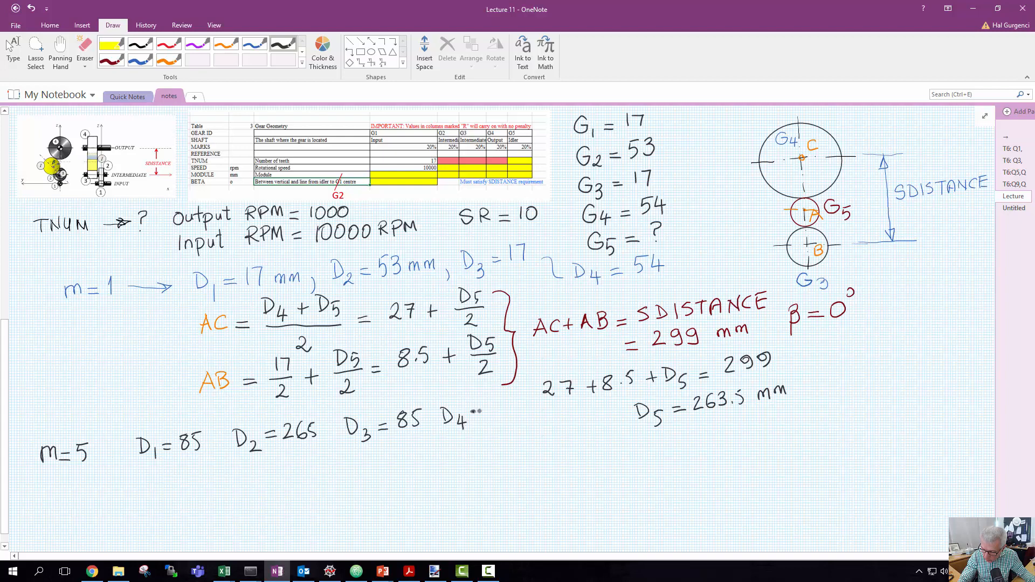
text(=270)
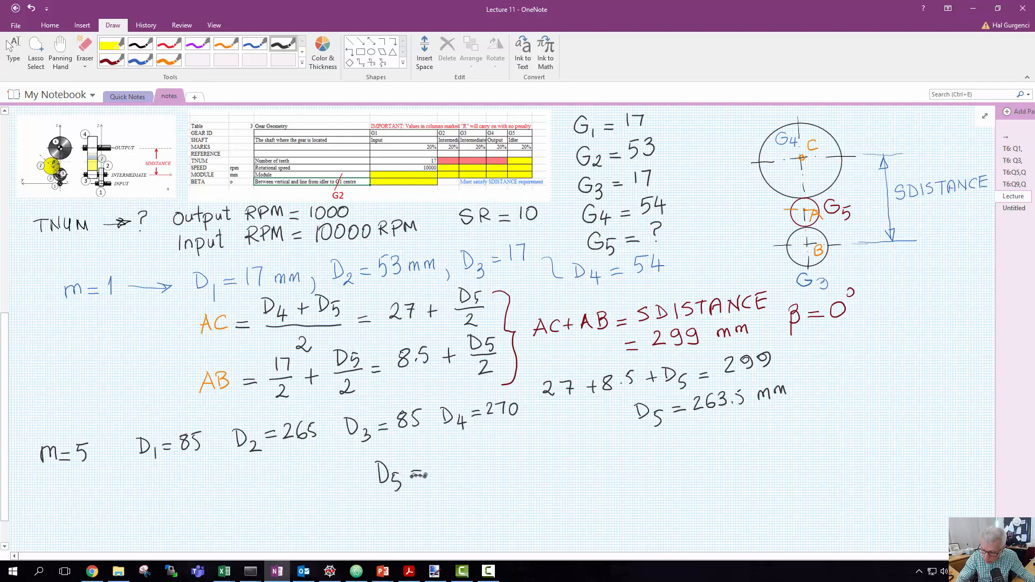
Step: Write 135 + 42.5 + D5 = 299 and solve D5 = 121.5 for the m = 5 case
text(2)
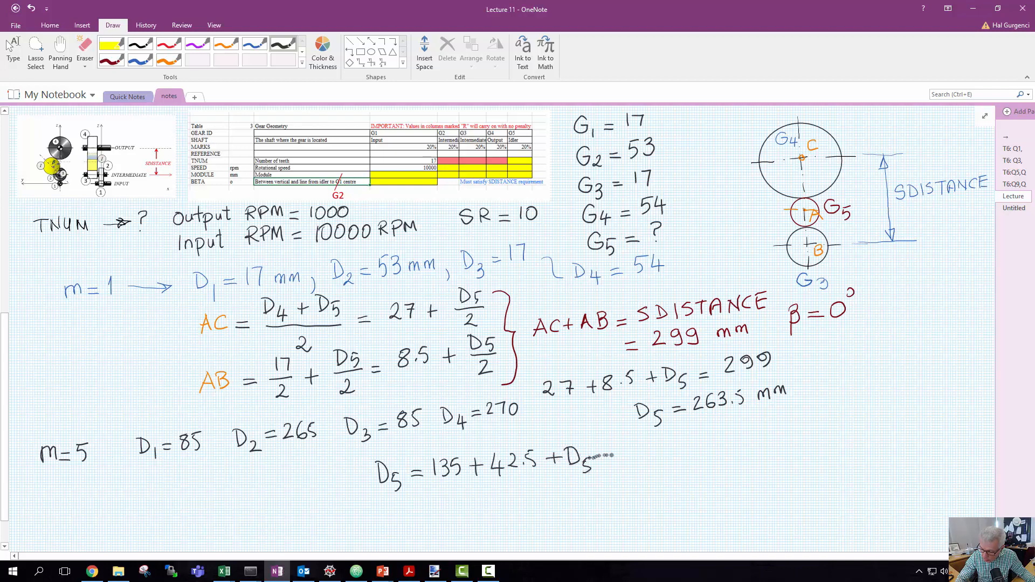
text(=2)
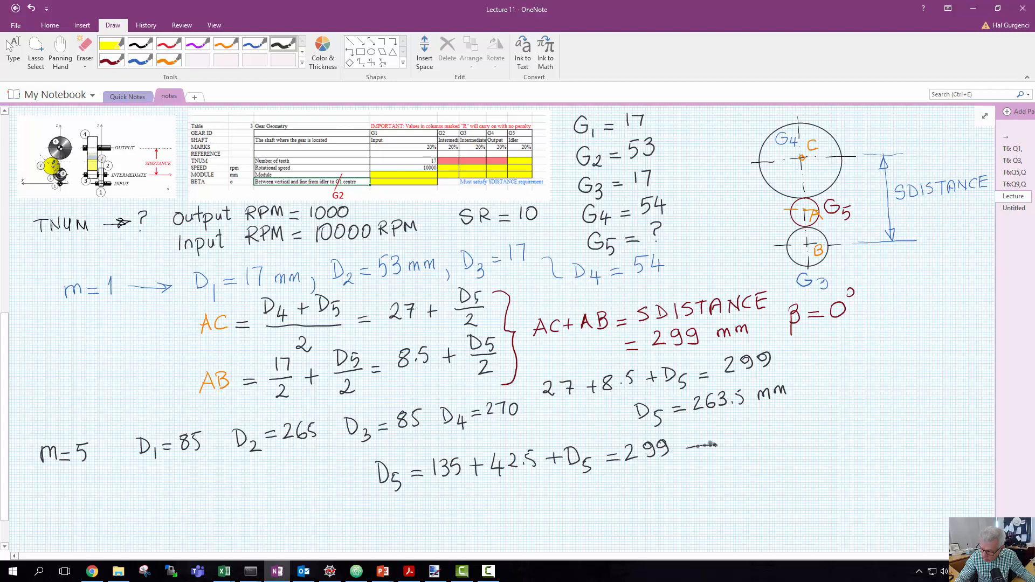
mouse_move(766, 439)
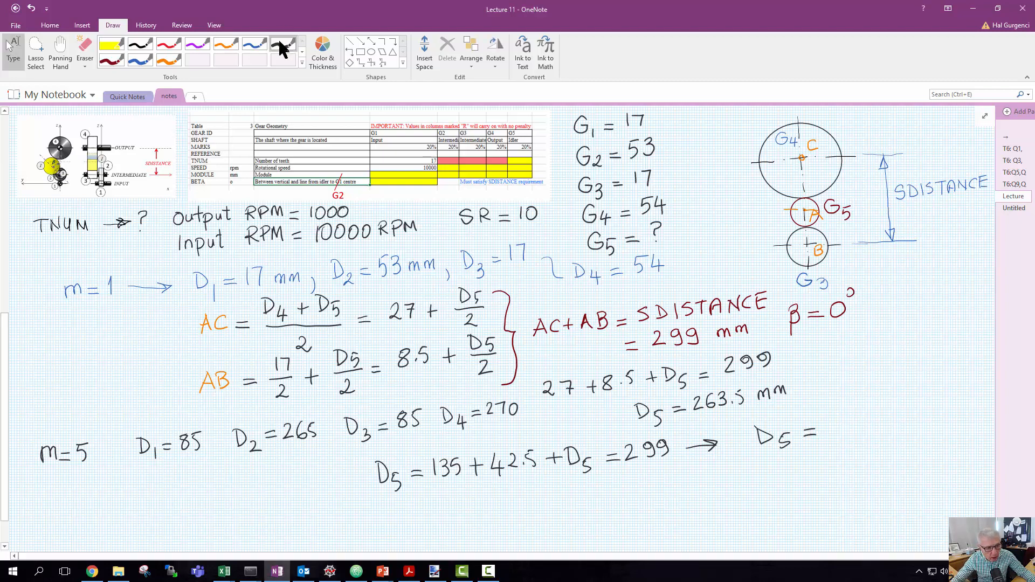
mouse_move(283, 46)
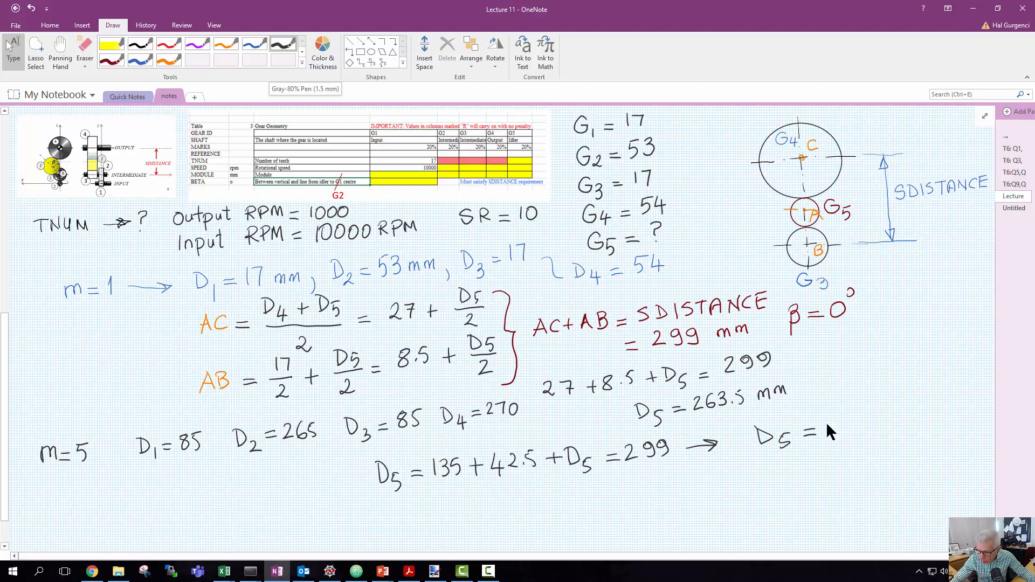
text(121.5)
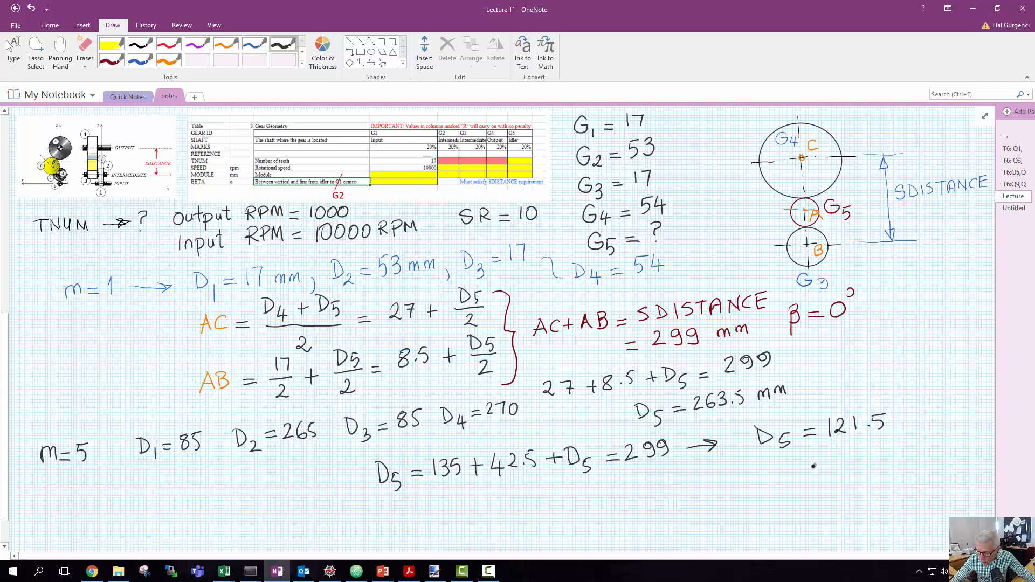
mouse_move(753, 472)
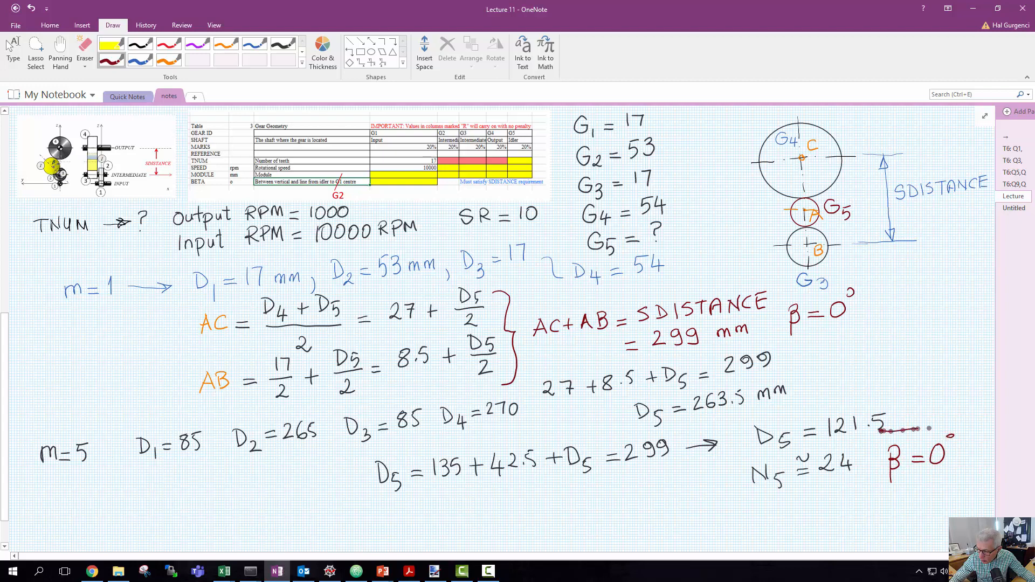
Step: Box β = 0°, then sketch offset idler G5 between G4 and G3 with centre lines and angle β
drag(877, 436, 964, 482)
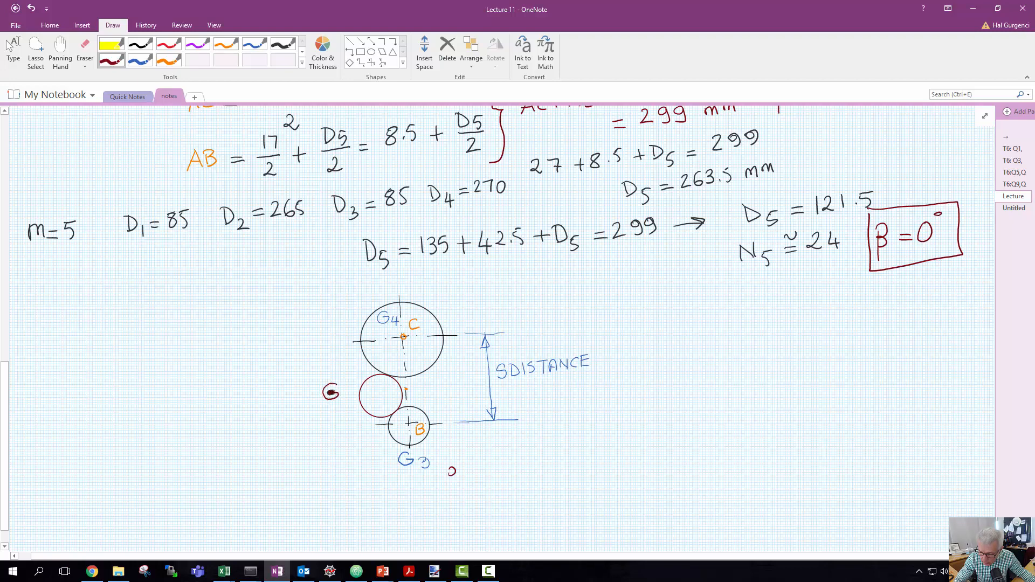
text(5)
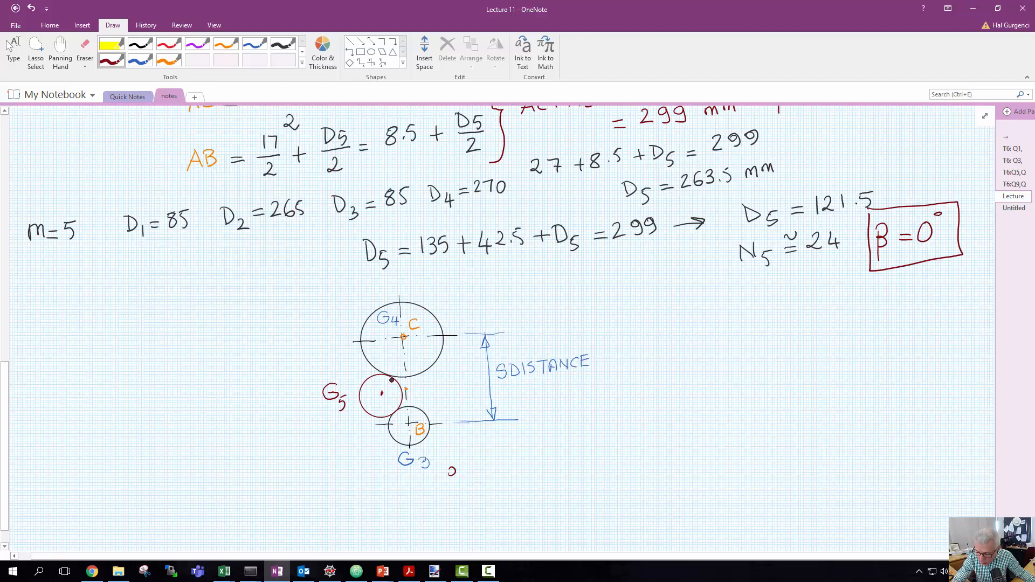
drag(402, 337, 386, 382)
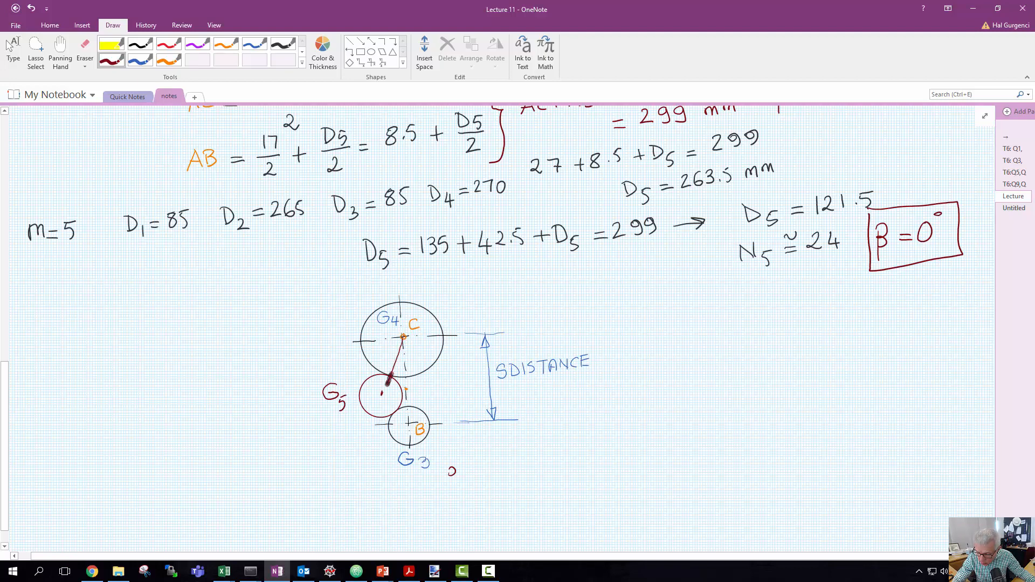
drag(383, 392, 401, 419)
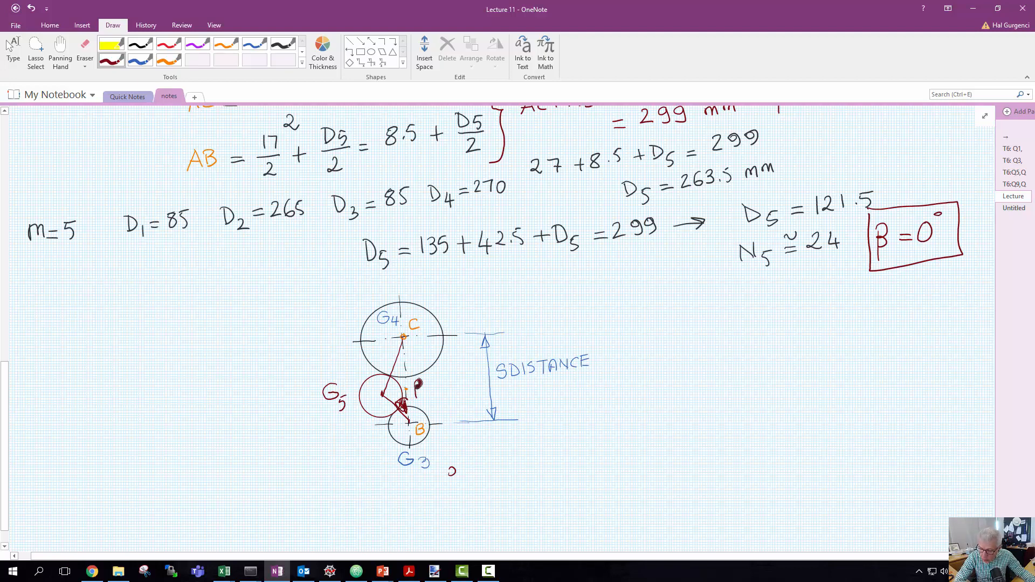
click(417, 387)
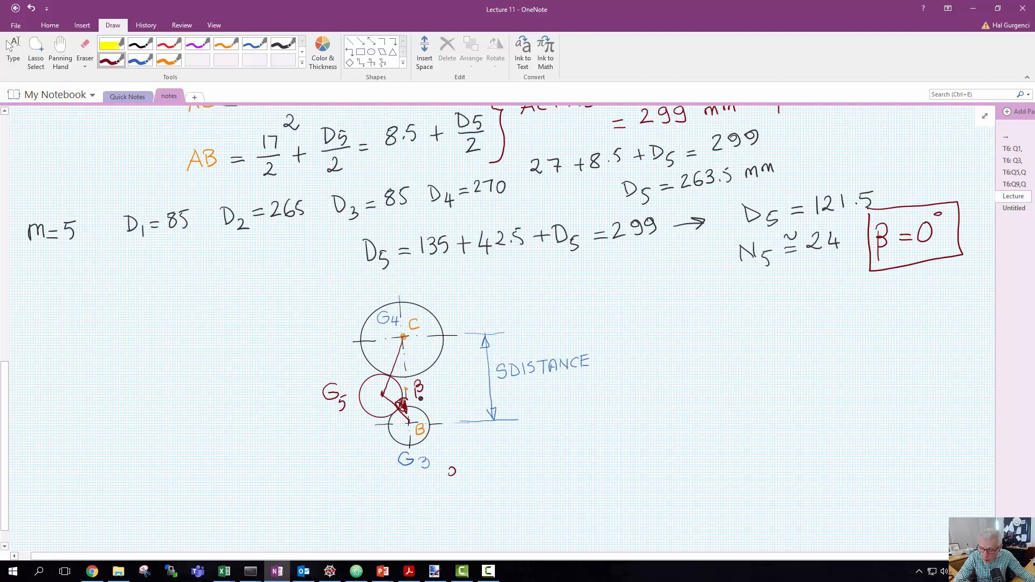